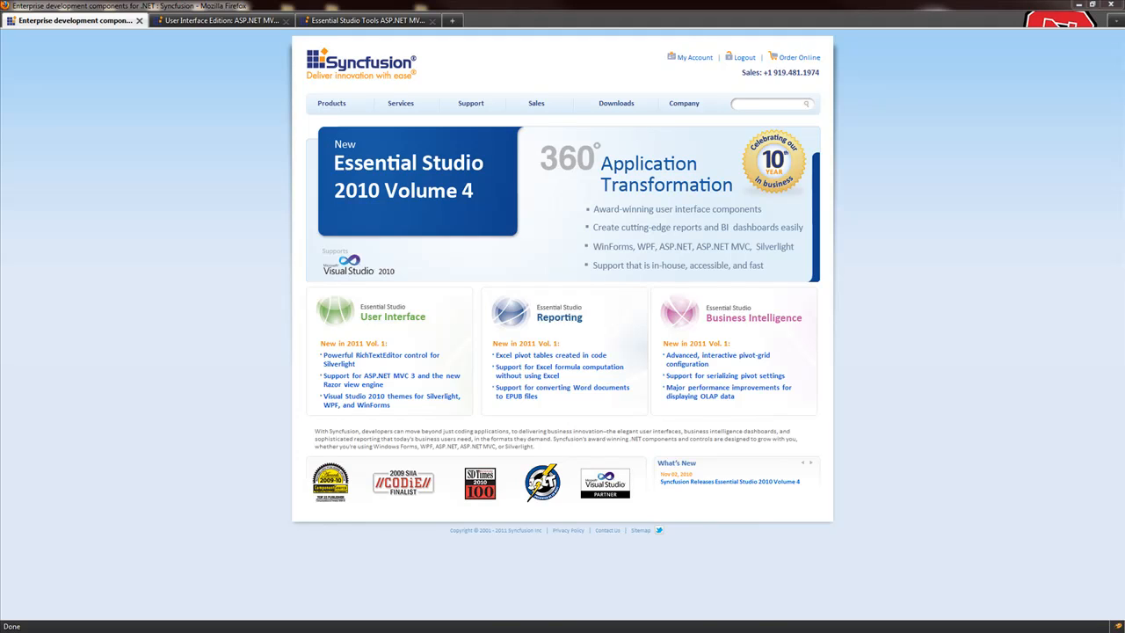
- Go to the ASP.NET MVC User Interface Edition page and launch the Essential Tools sample demos
left_click(217, 20)
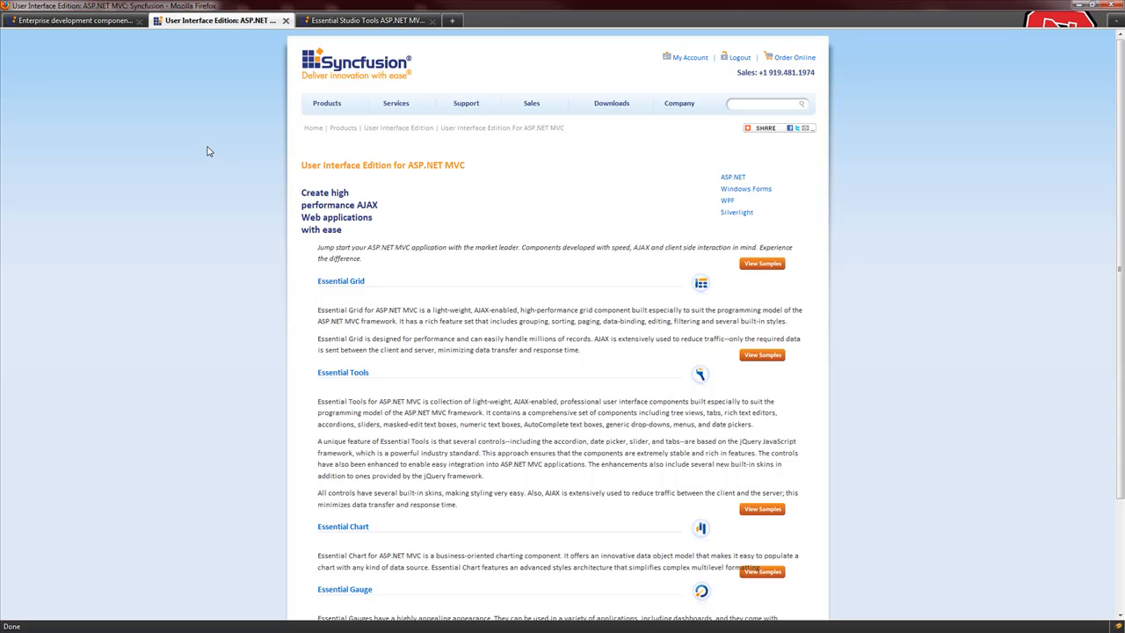
scroll("down", 3)
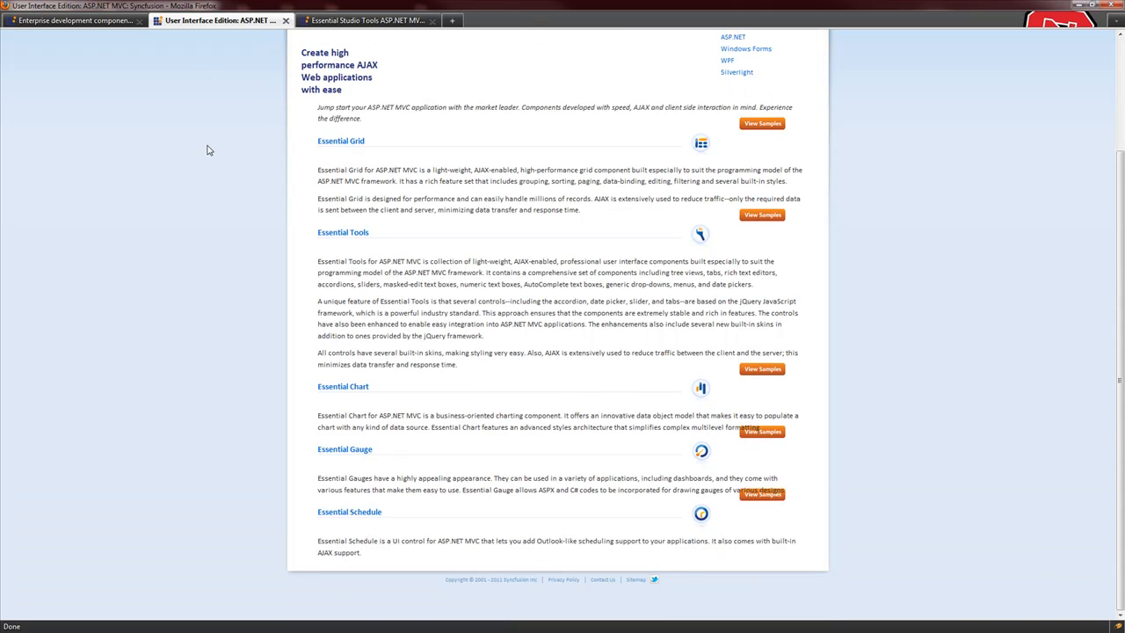
left_click(367, 19)
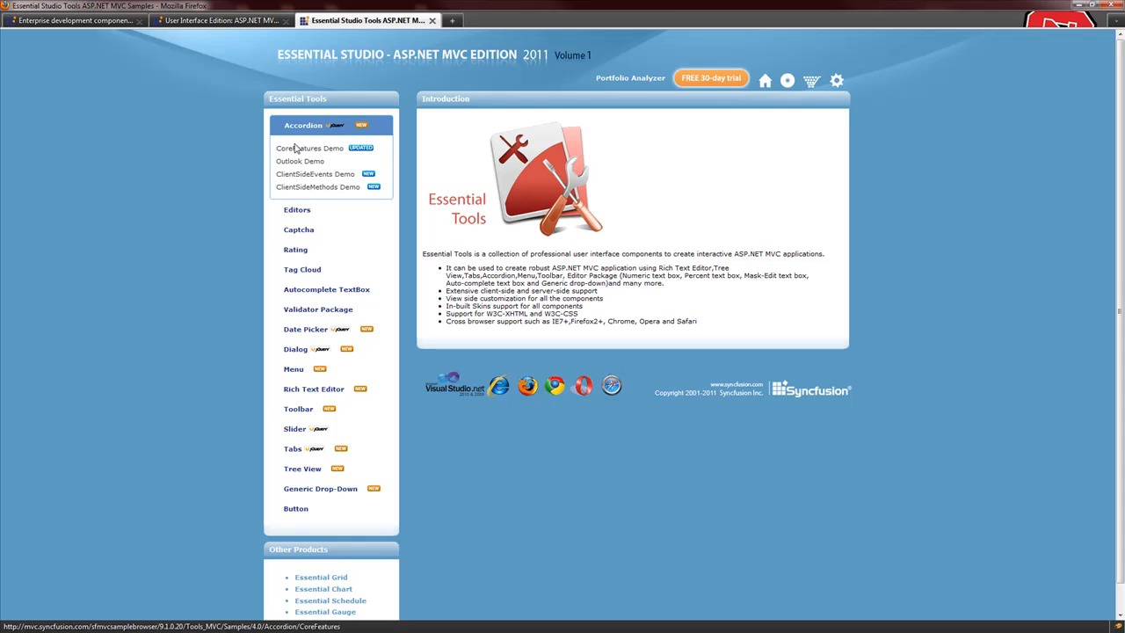
- Open the Accordion Core Features demo, expand Technology, and view its source in Razor
scroll("down", 3)
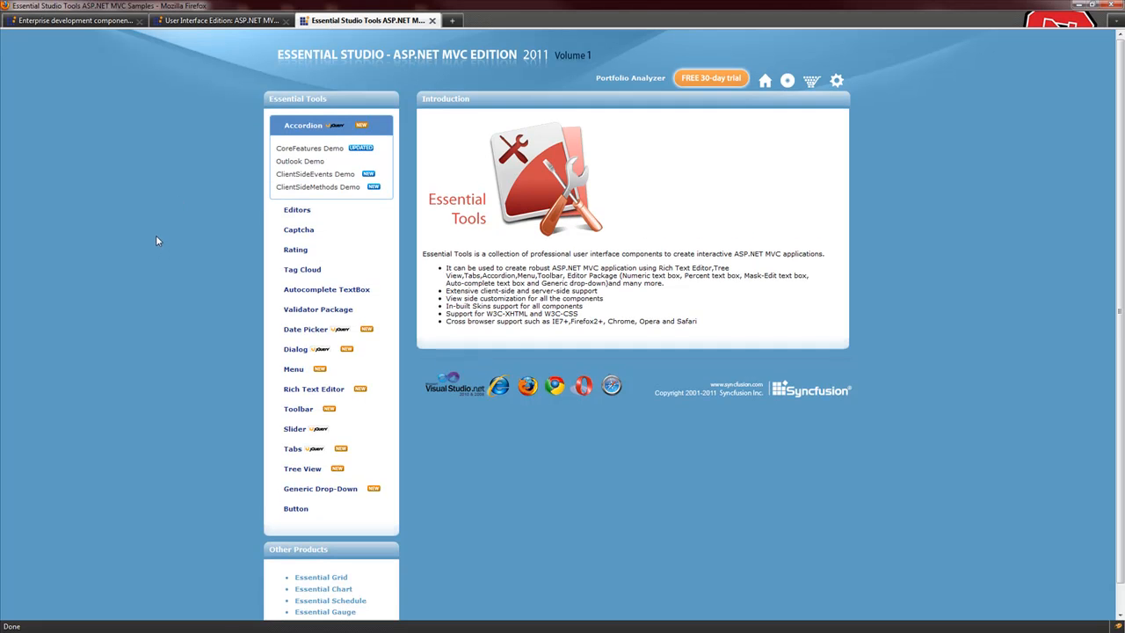
left_click(309, 147)
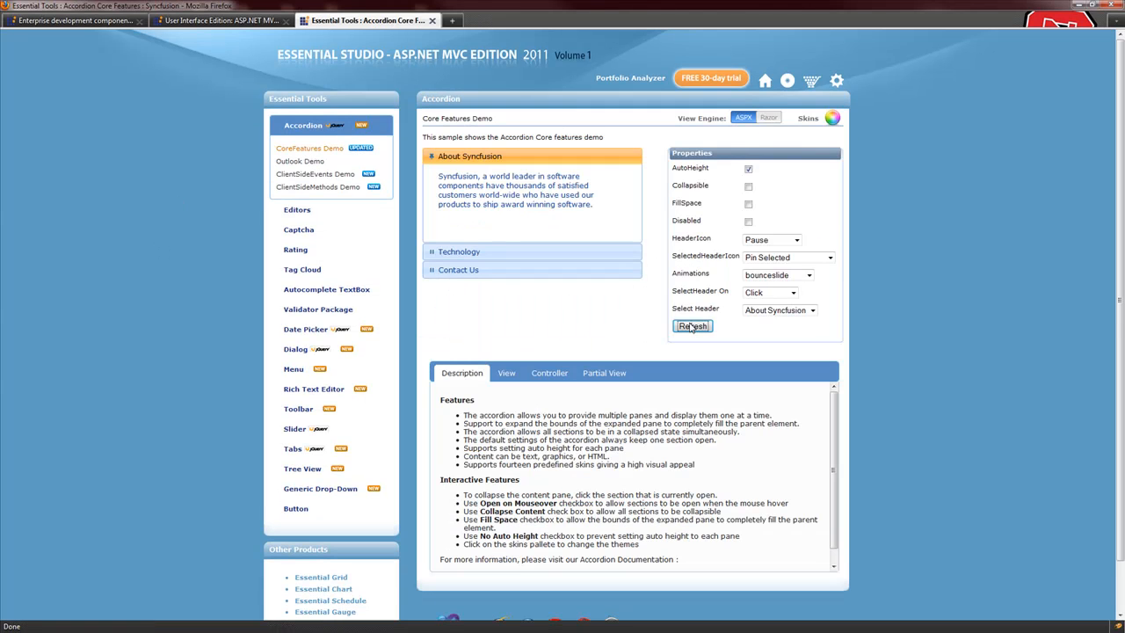
mouse_move(437, 178)
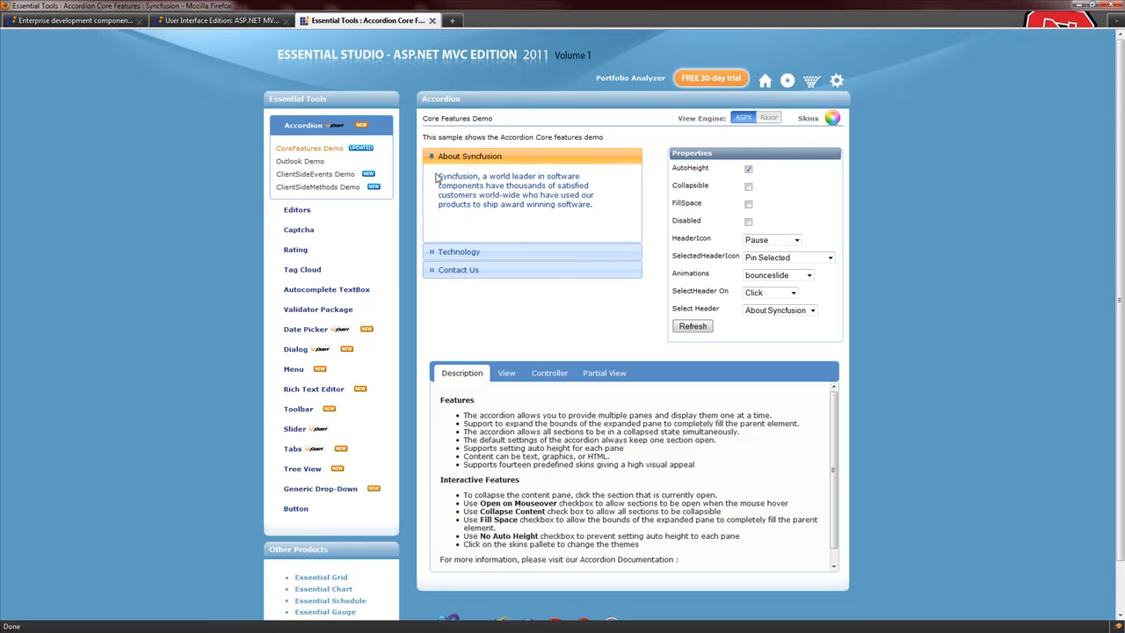
left_click(505, 373)
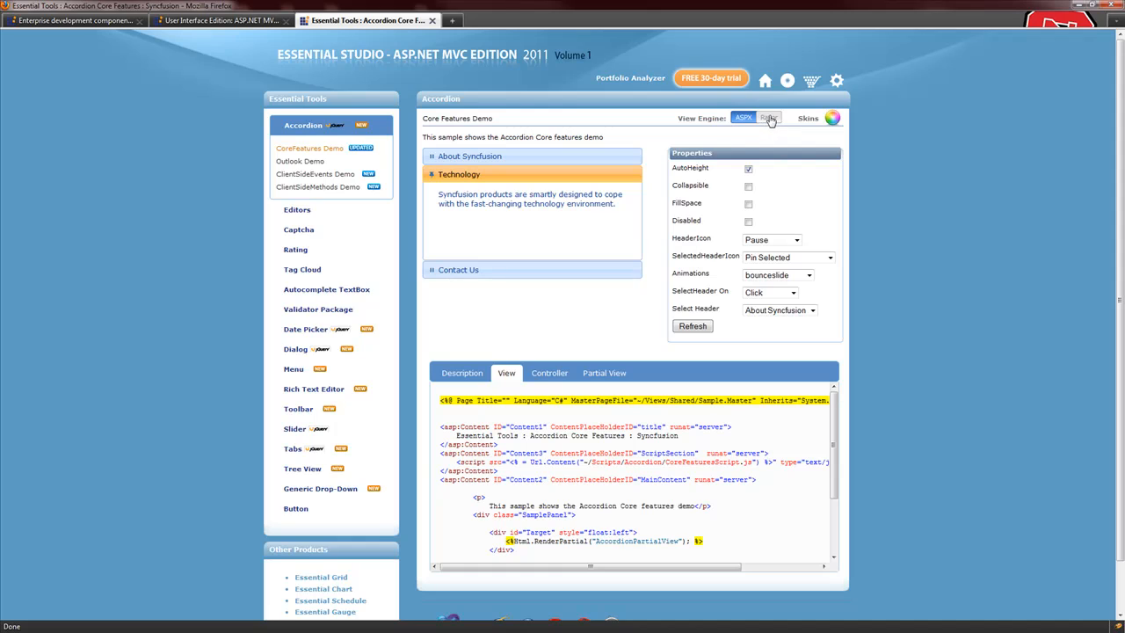
left_click(768, 118)
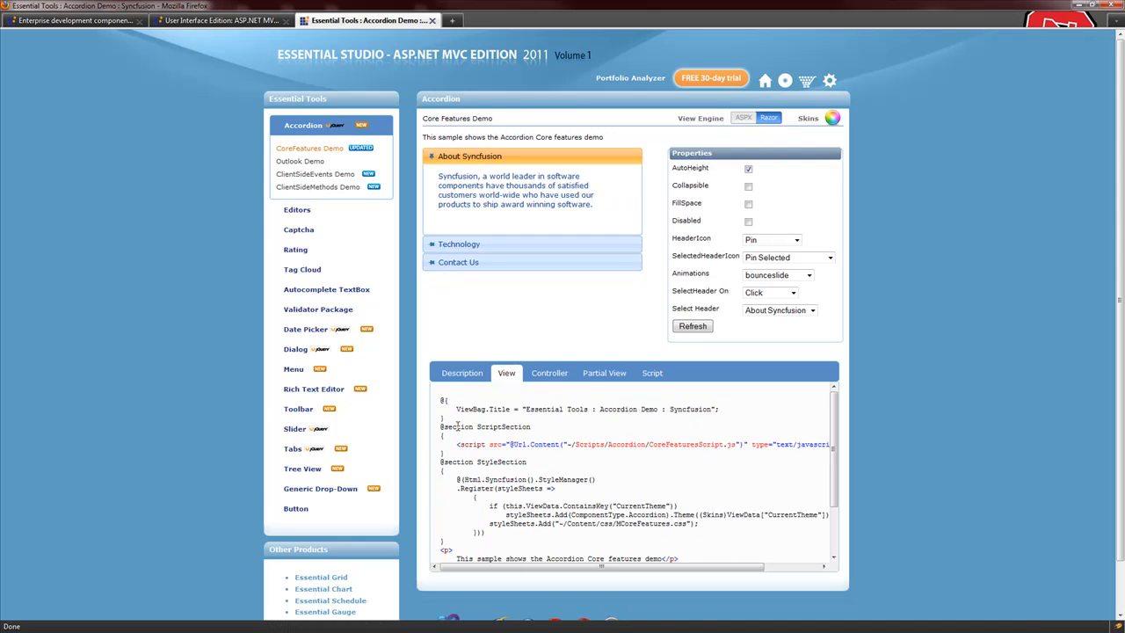
mouse_move(296, 209)
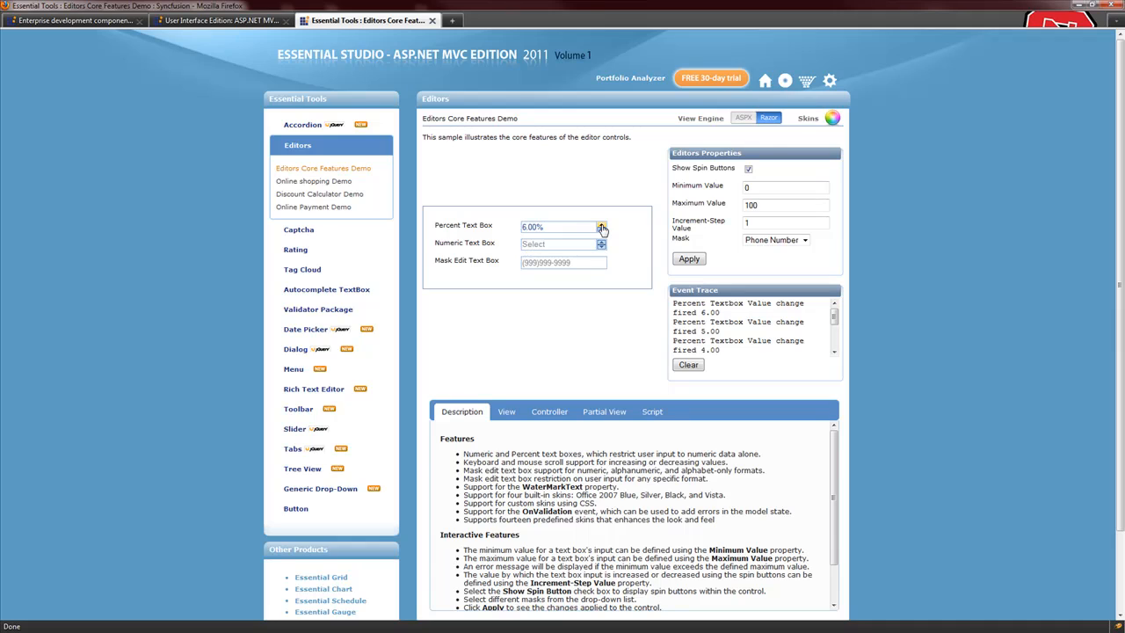
- Spin the percent editor down to zero, enter 12/02/2011 in Captcha, and rate the vertical hearts
left_click(601, 229)
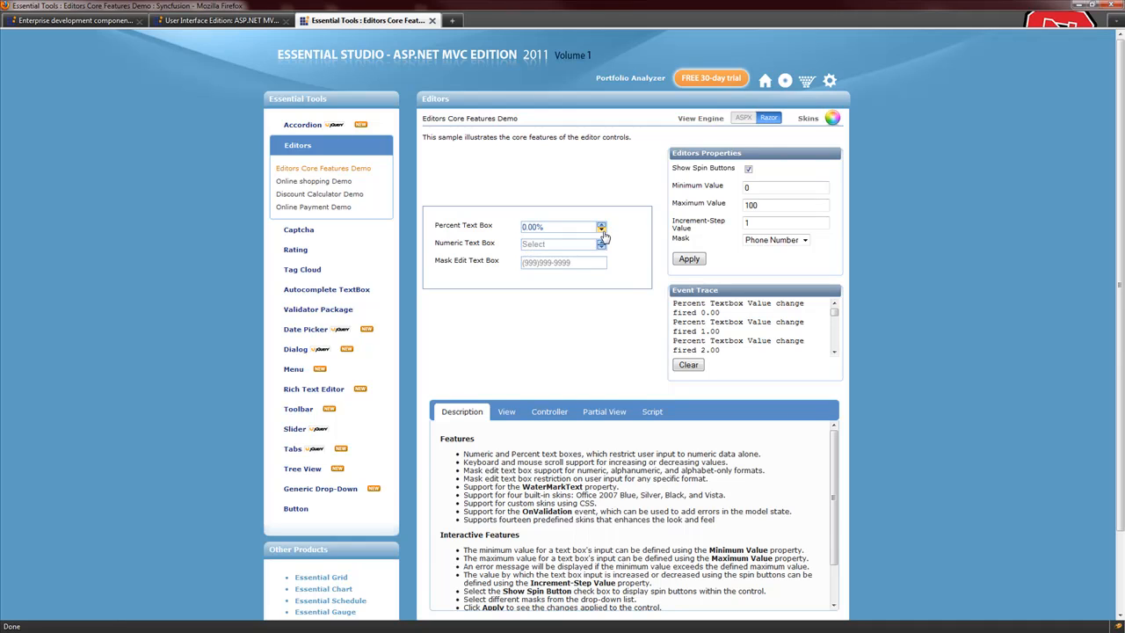
left_click(298, 165)
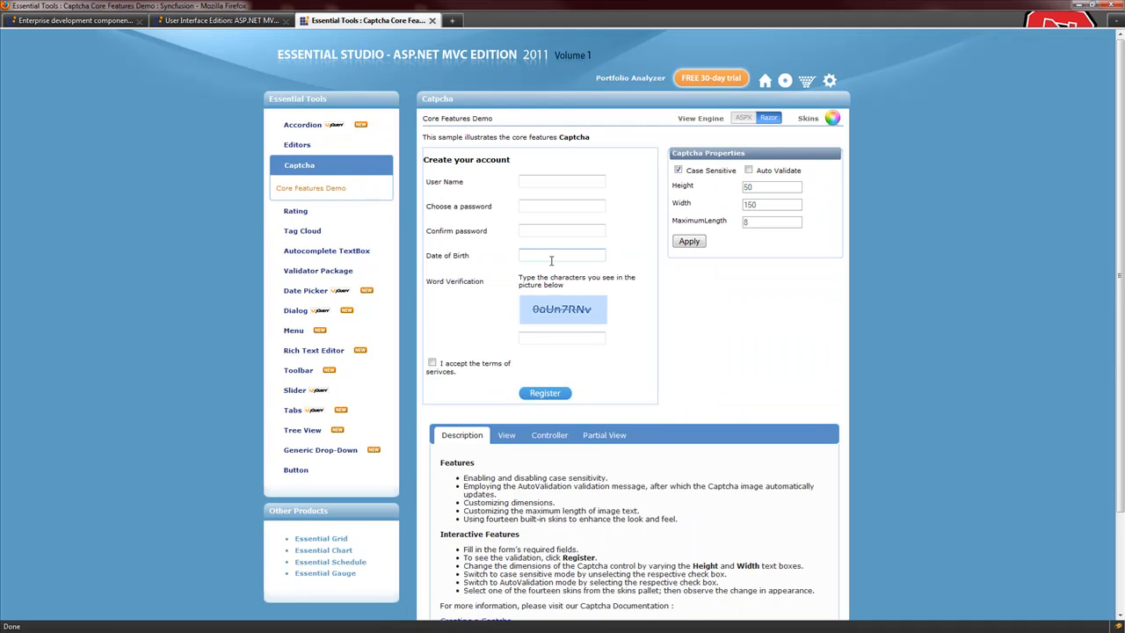
type("12/02/2011")
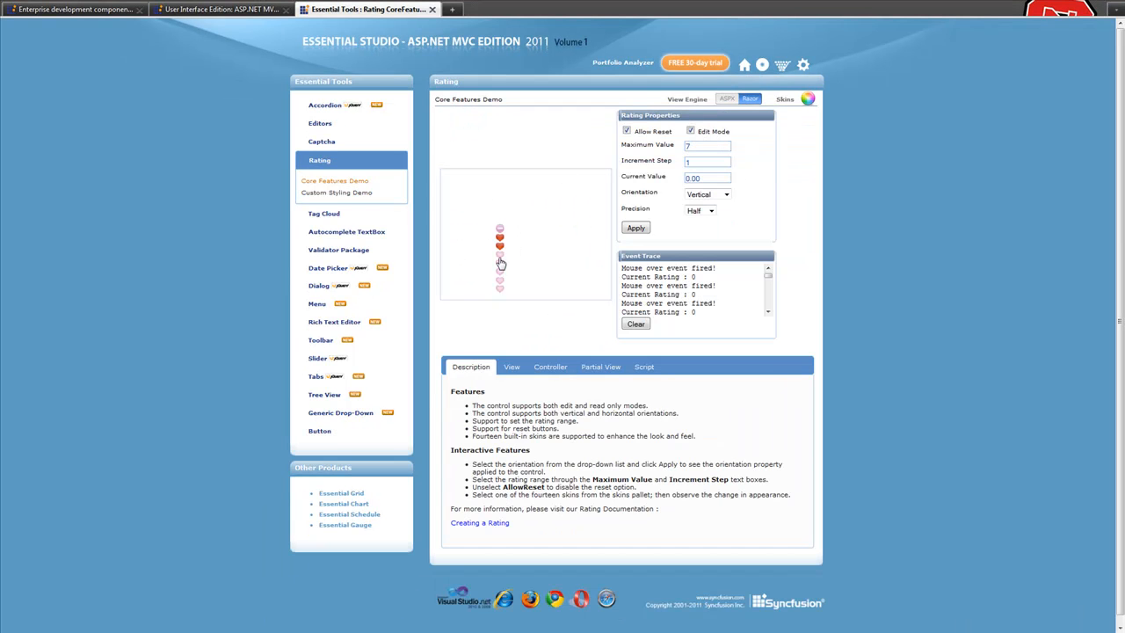
left_click(499, 264)
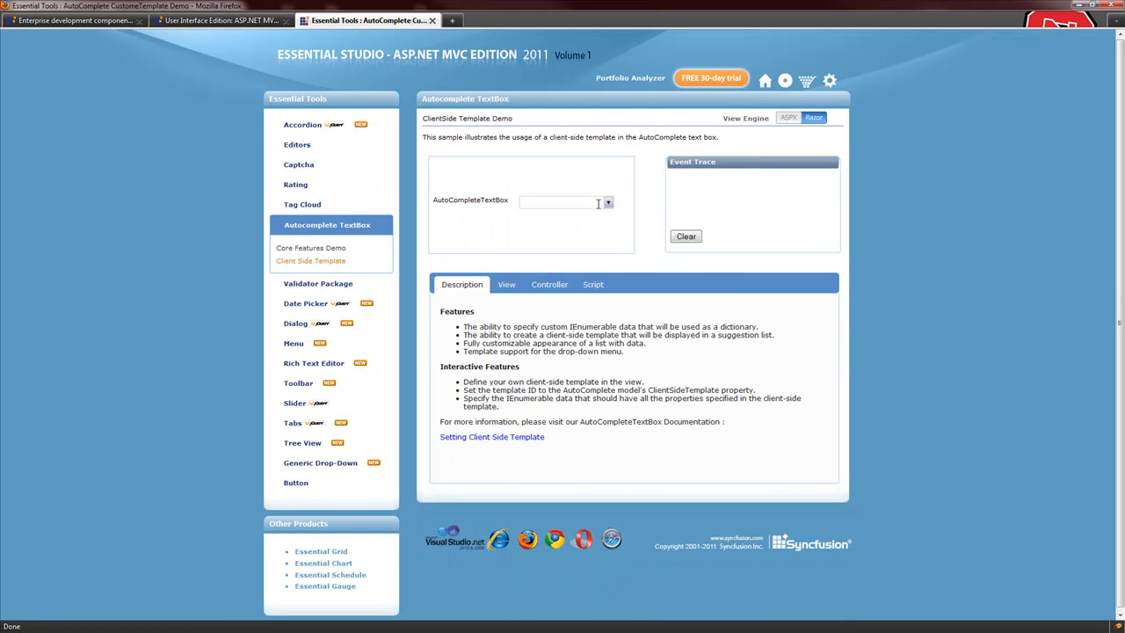
- Type 'a' in the Autocomplete TextBox and enter 'sadf' in the Validator demo
type("a")
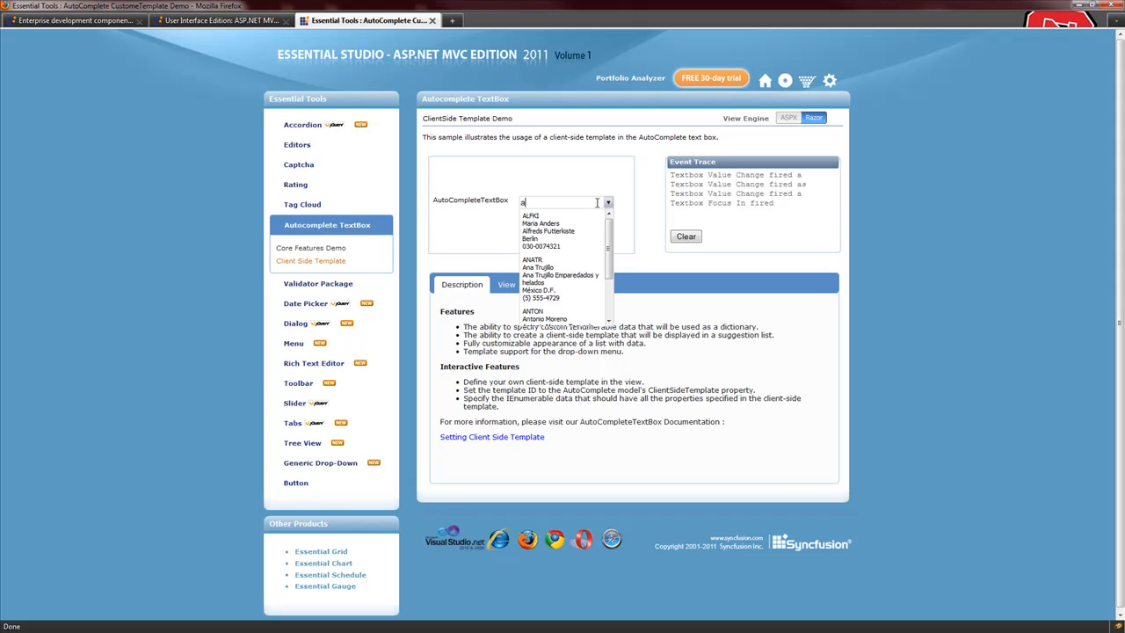
scroll("down", 3)
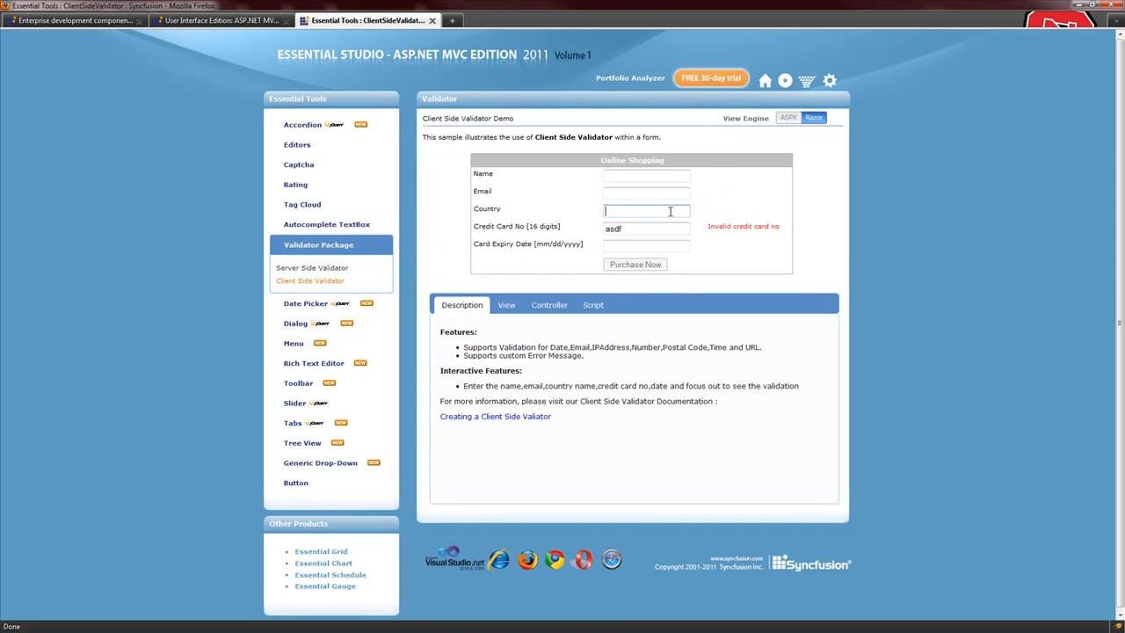
type("sadf")
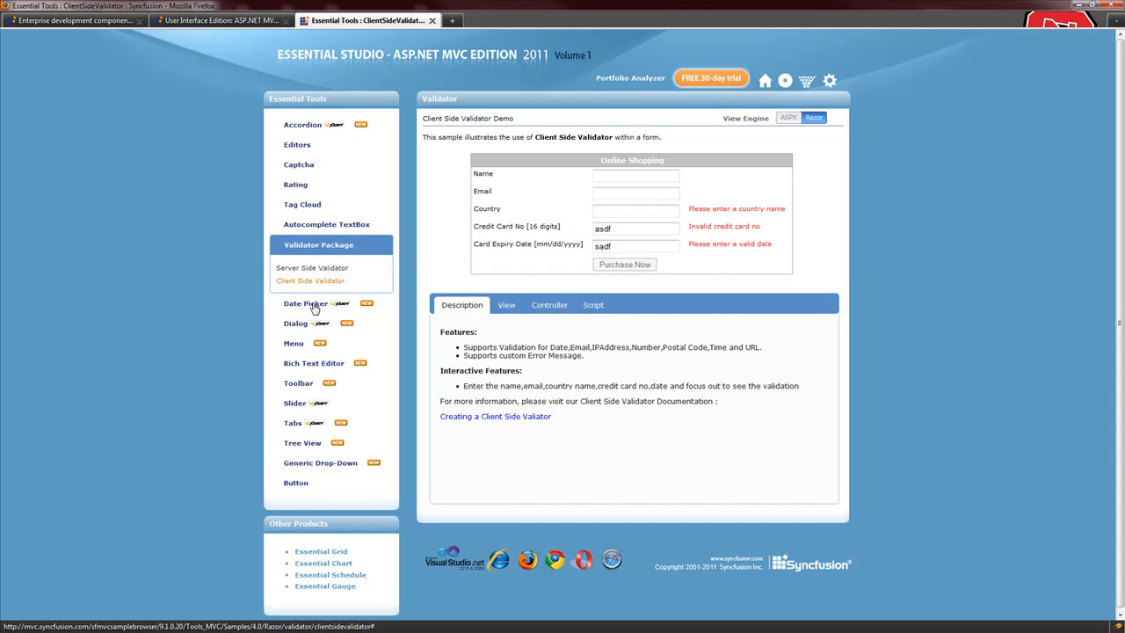
left_click(305, 302)
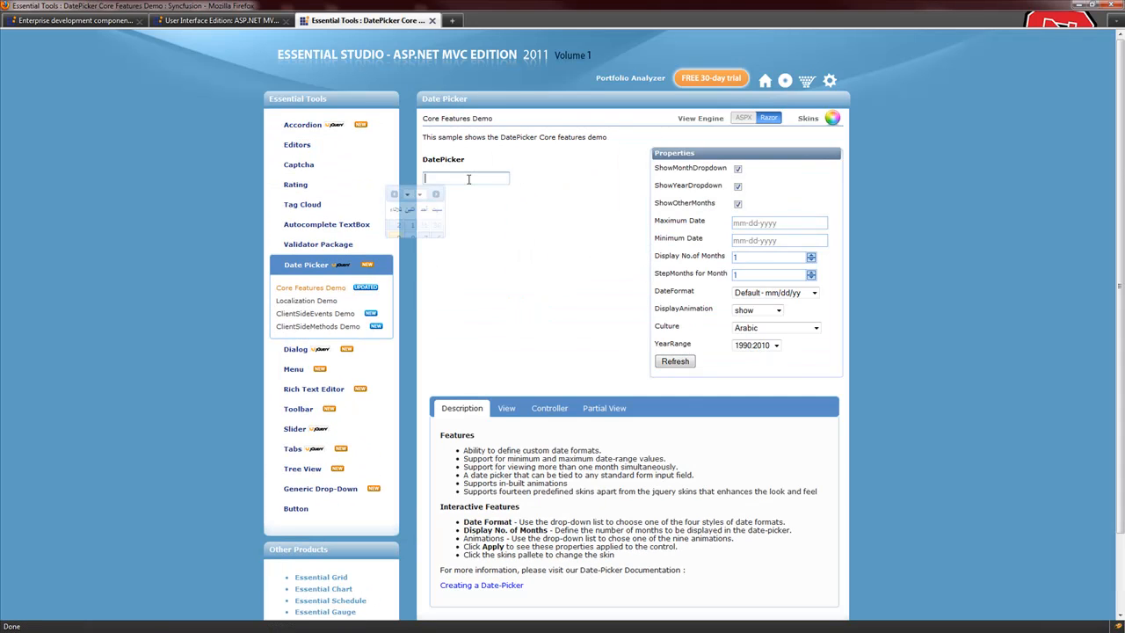
- Show the date field's calendar, then open and close the sample dialog
left_click(466, 178)
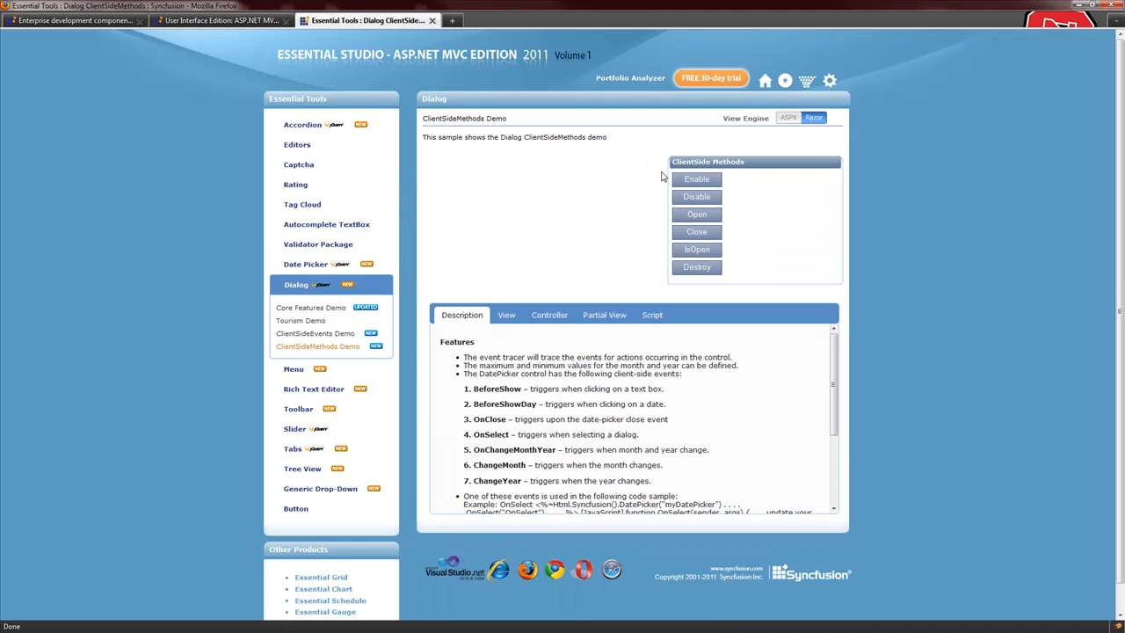
left_click(696, 214)
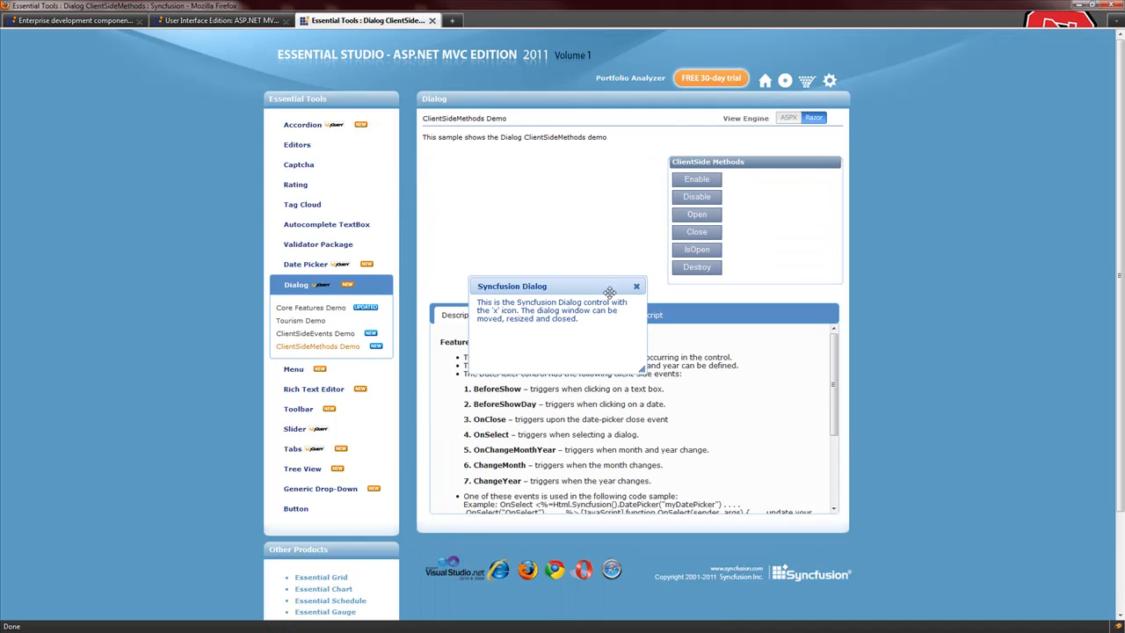
left_click(636, 285)
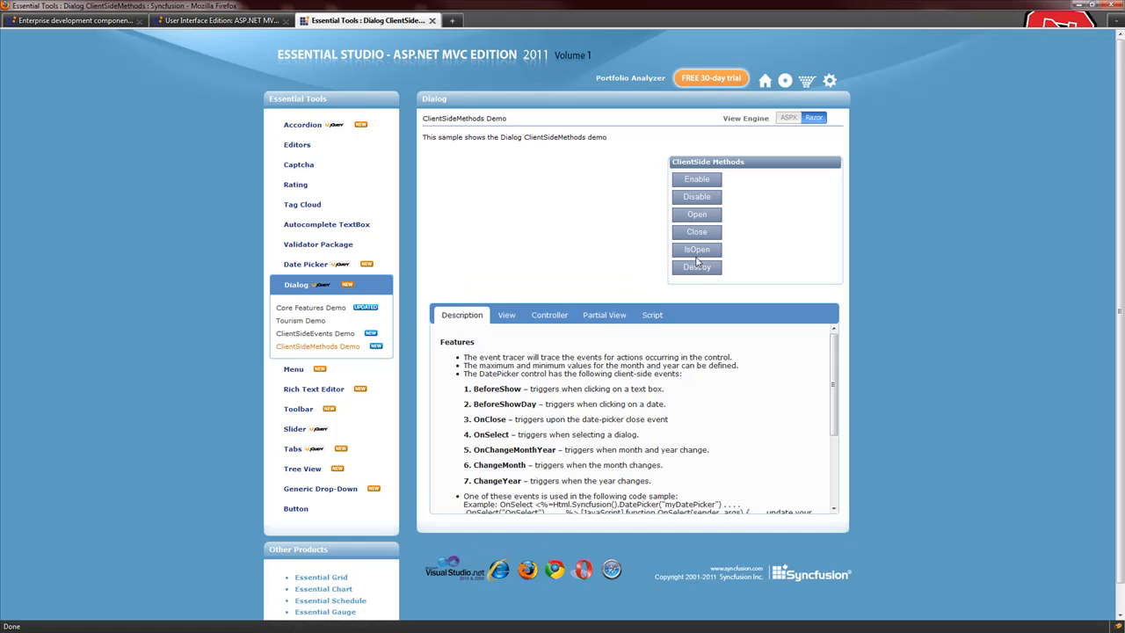
- Toggle the Menu's OpenOnClick option and open the Slider Volume Control sample
left_click(696, 249)
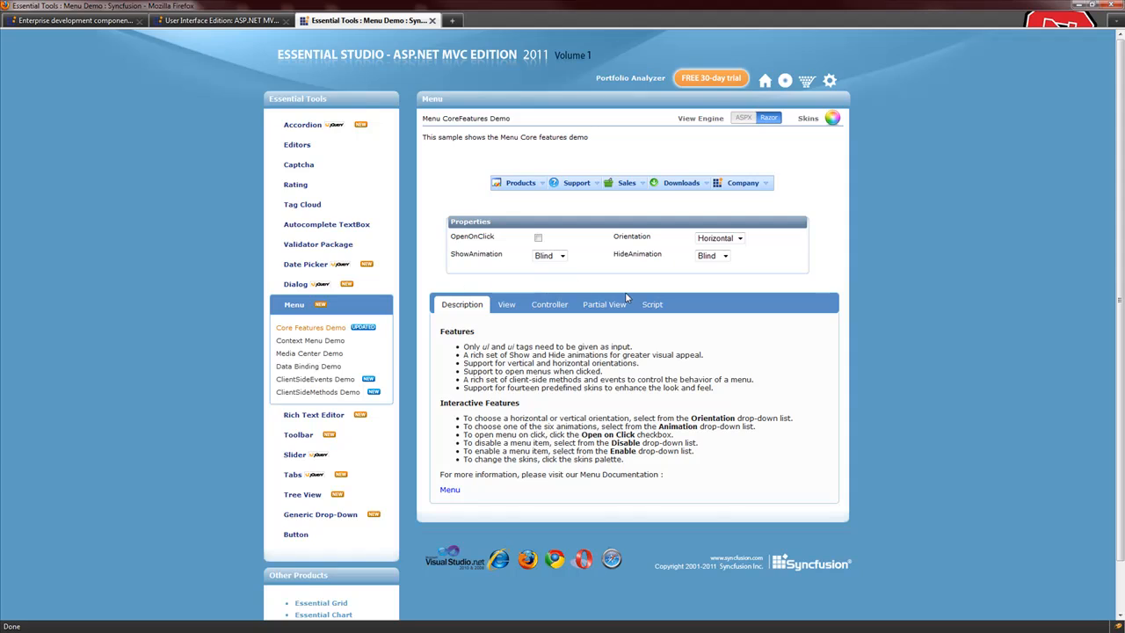
mouse_move(559, 243)
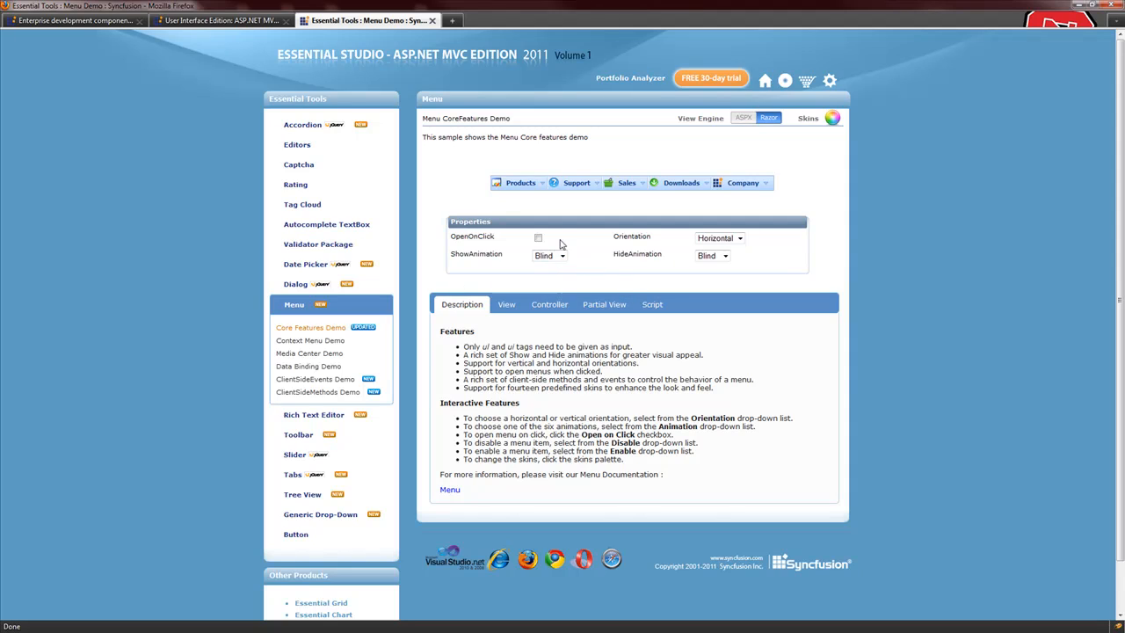
left_click(575, 182)
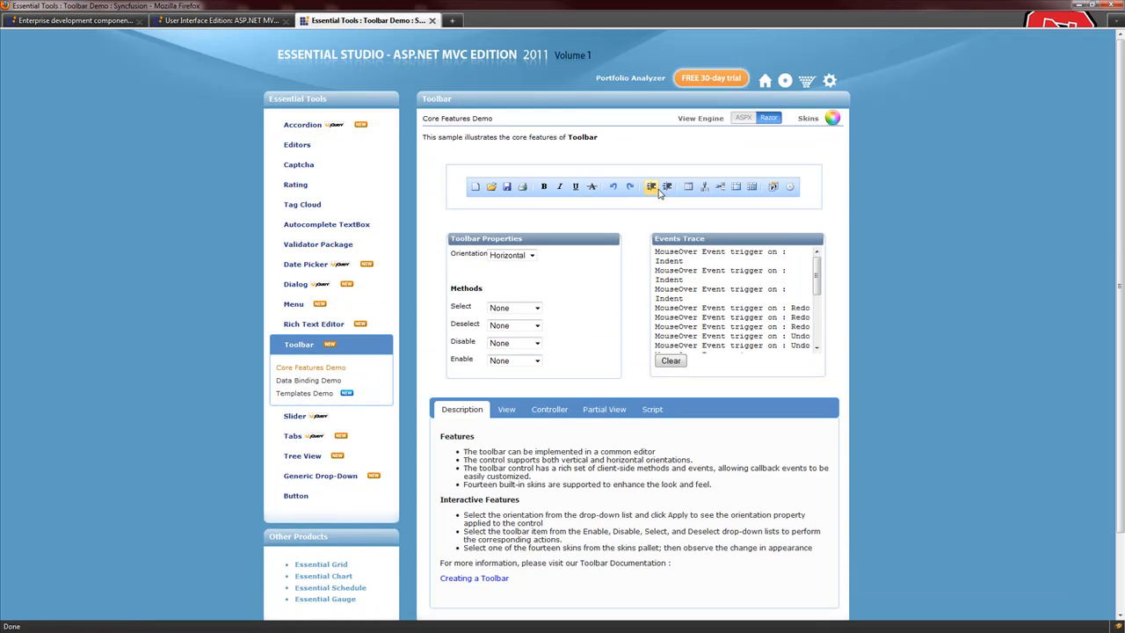
left_click(295, 372)
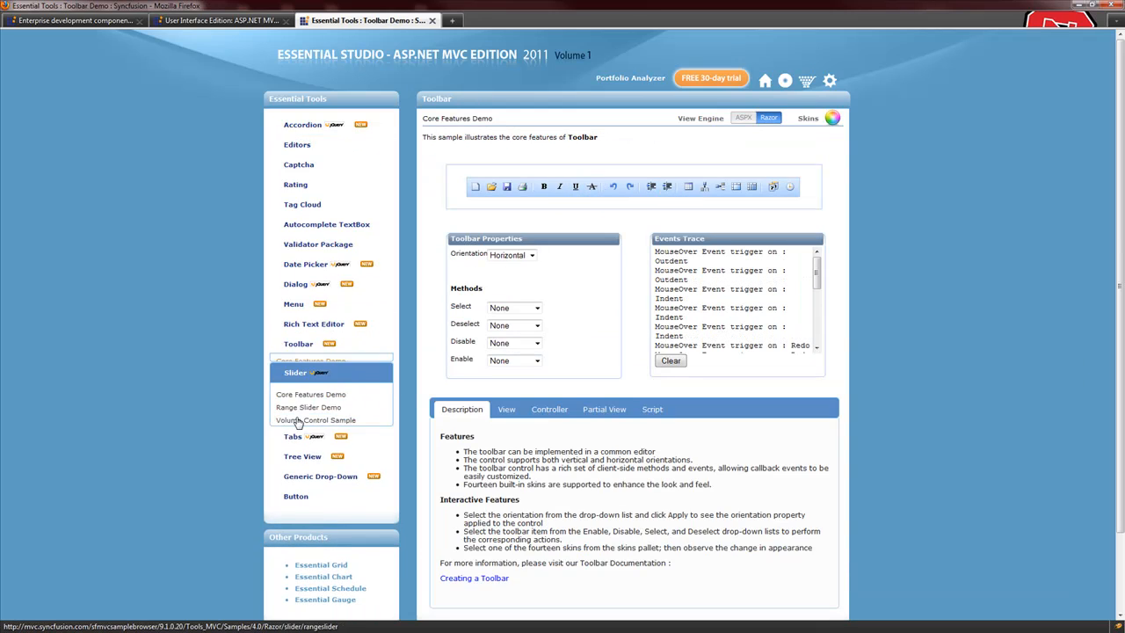
left_click(315, 419)
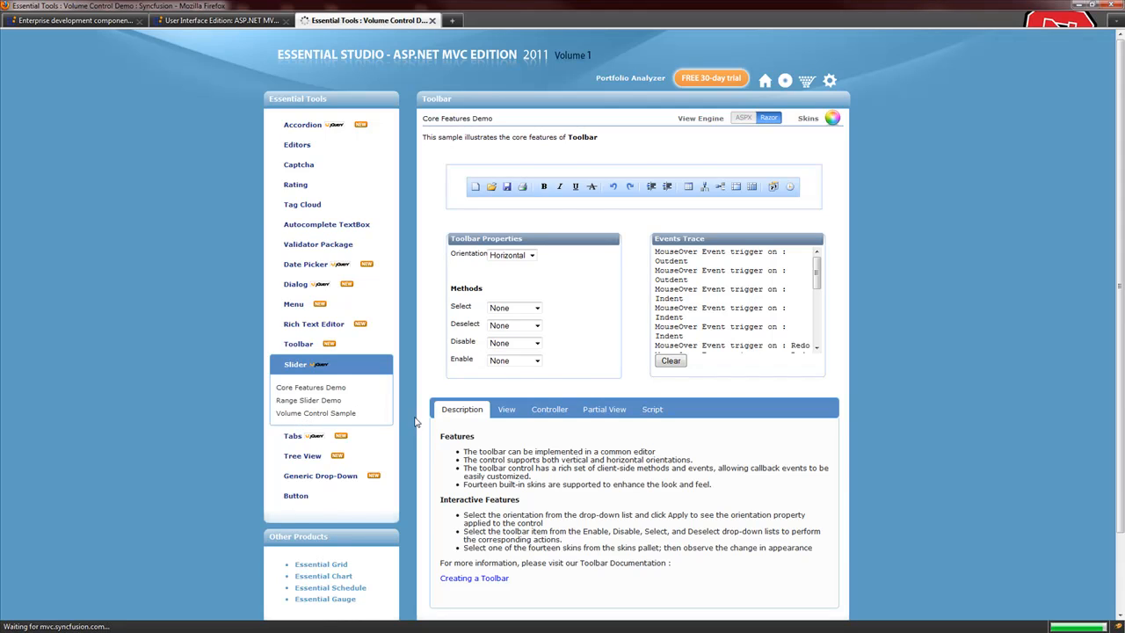
- Drag the Range Slider's price handle and choose Edit from the split button
left_click(308, 399)
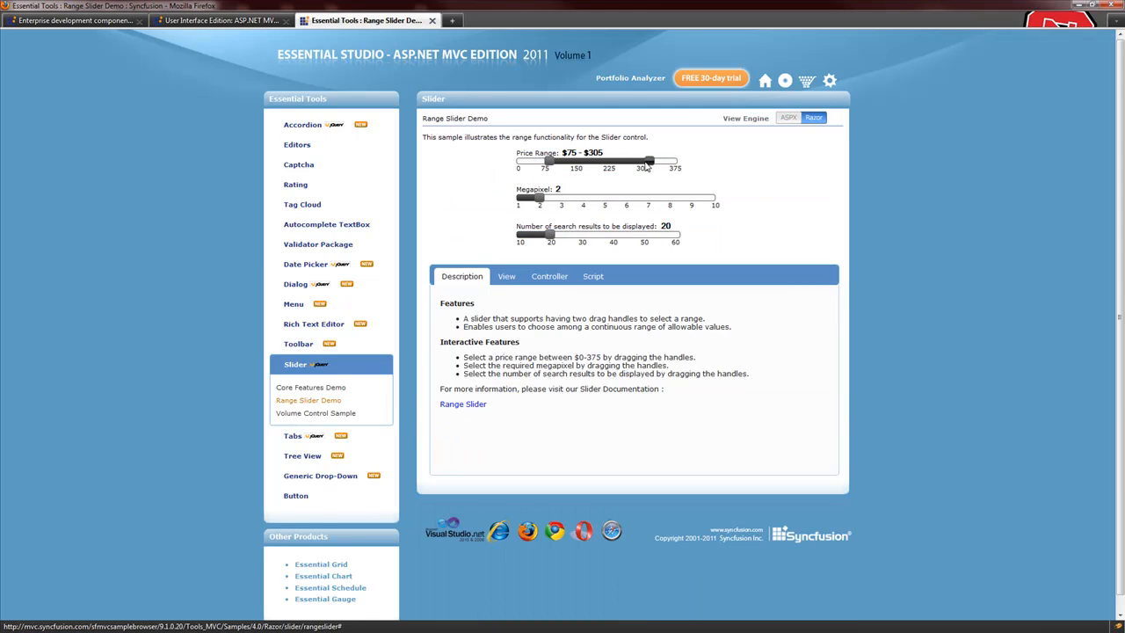
left_click_drag(649, 162, 642, 162)
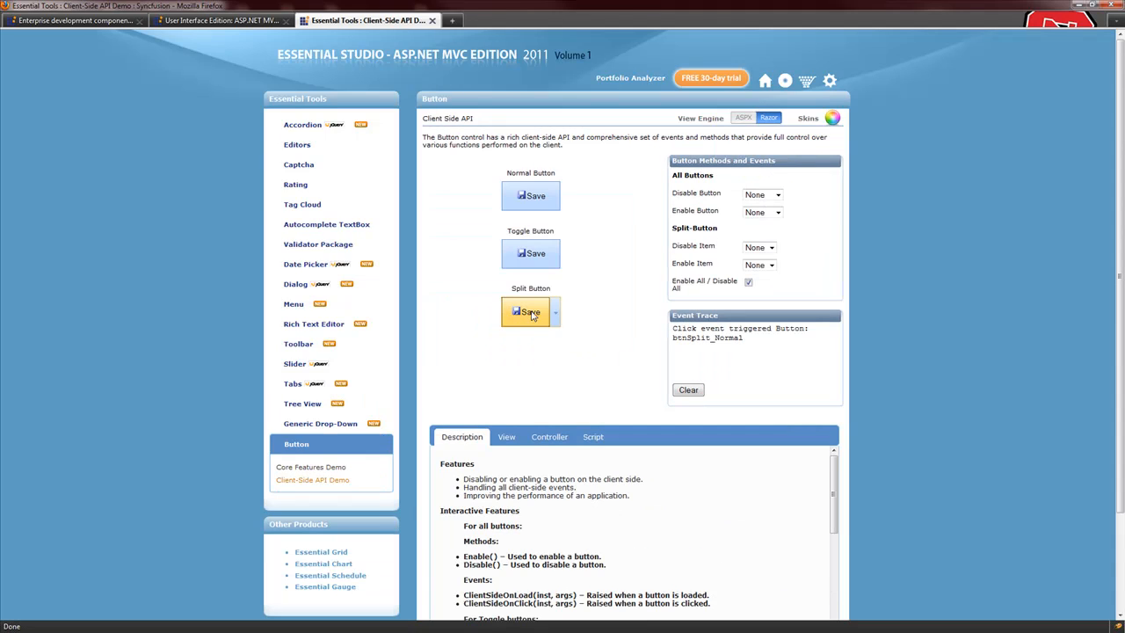
left_click(555, 312)
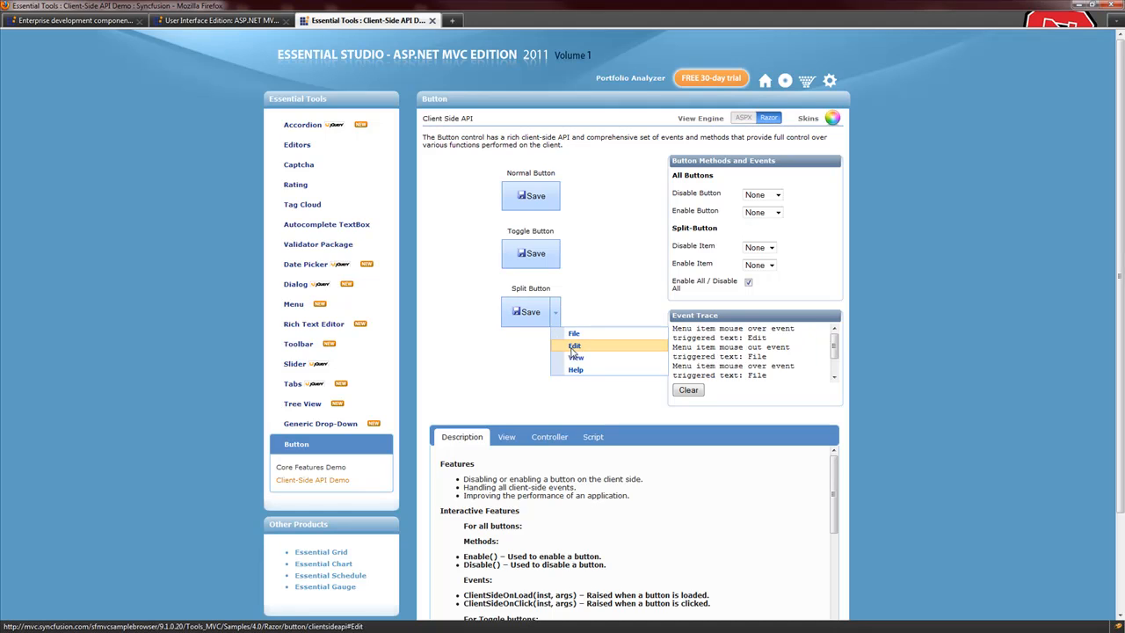
left_click(574, 345)
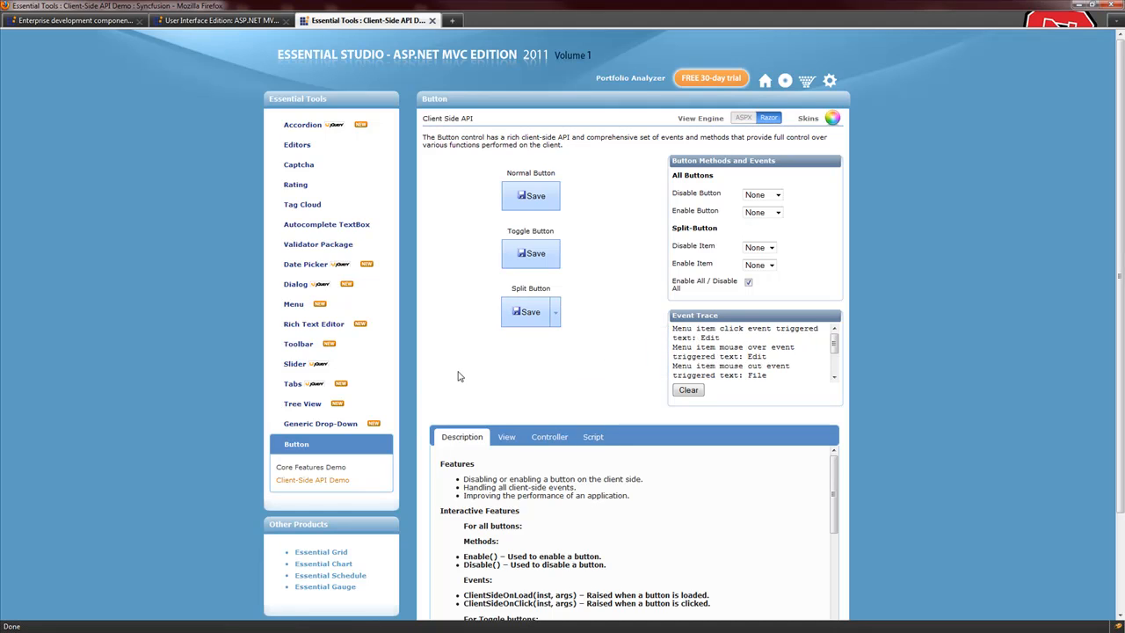
left_click(320, 424)
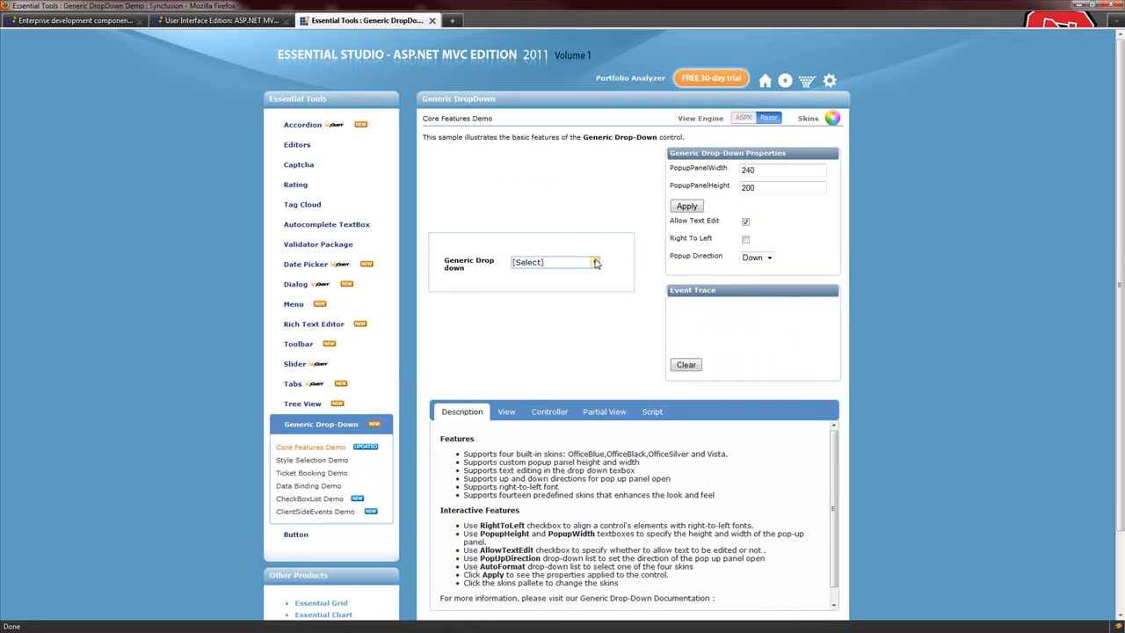
- View the Ticket Booking demo, tick Netherland in CheckBoxList, and switch to the homepage tab
left_click(312, 473)
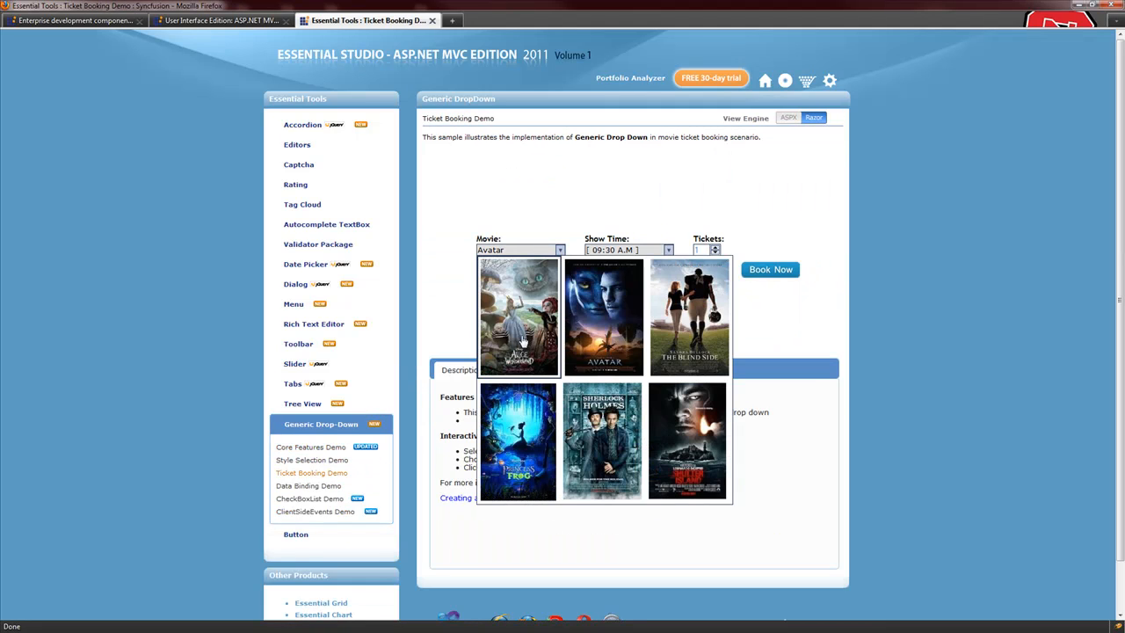
left_click(309, 498)
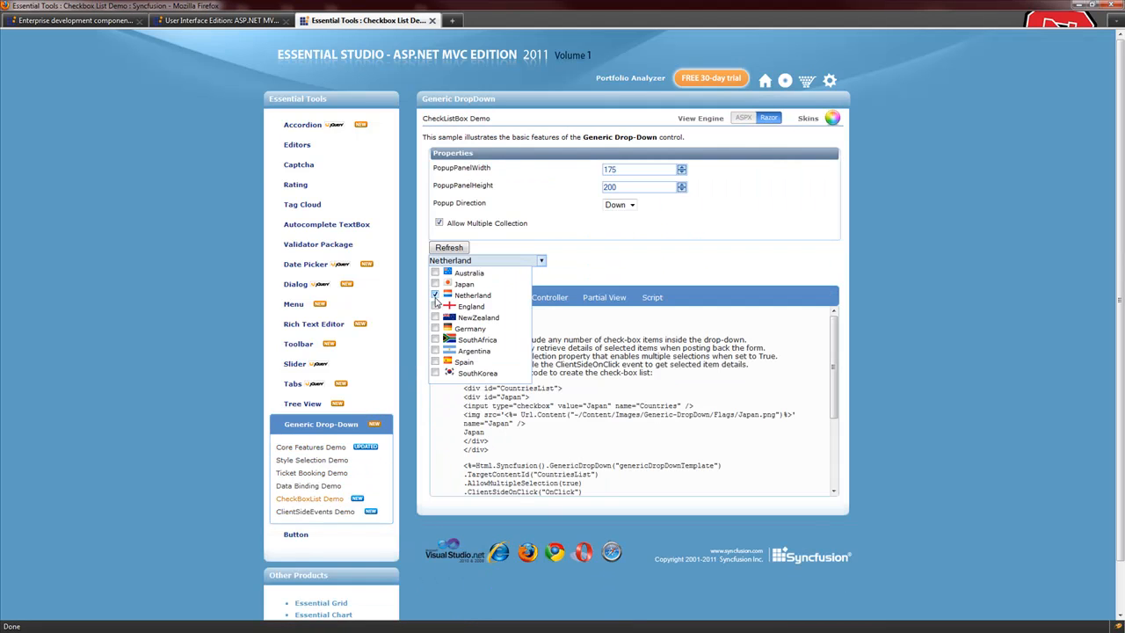
left_click(435, 317)
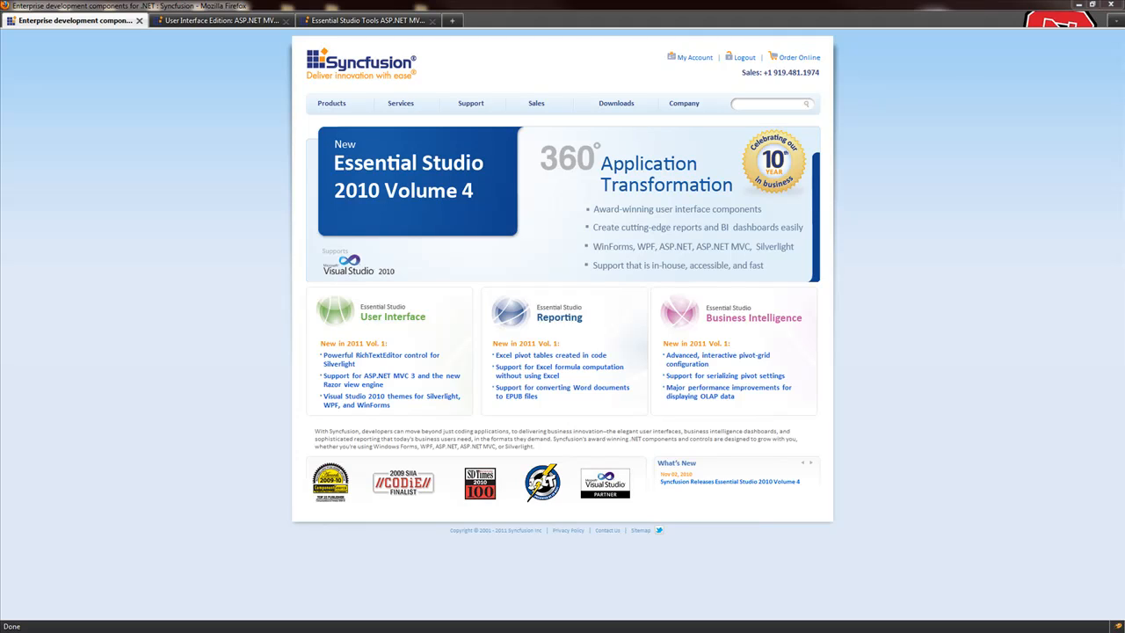
left_click(369, 20)
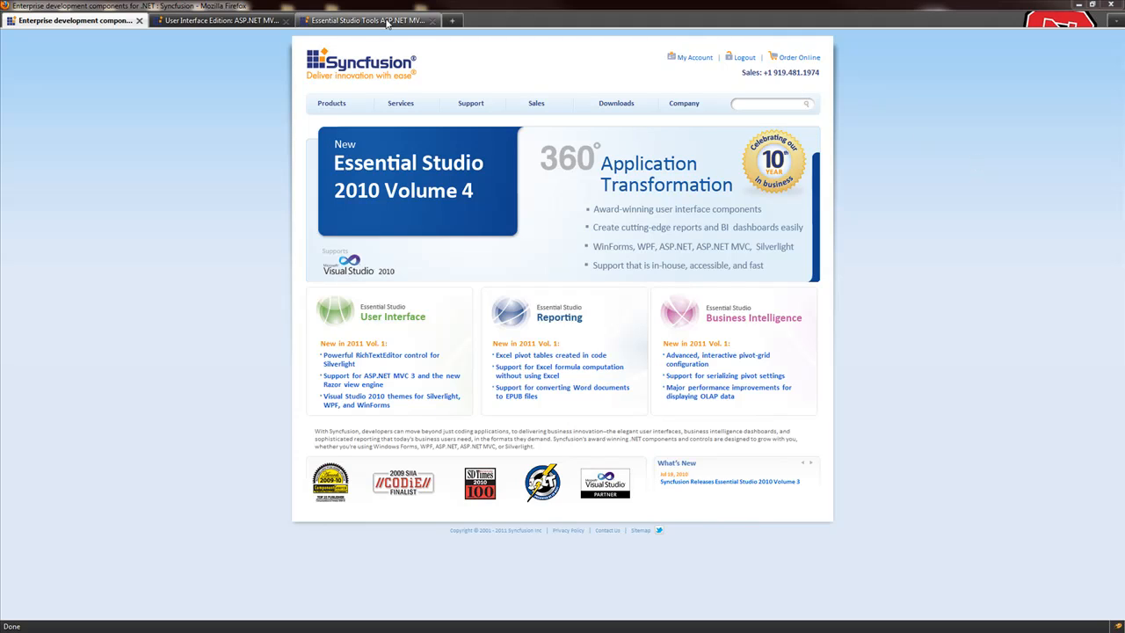